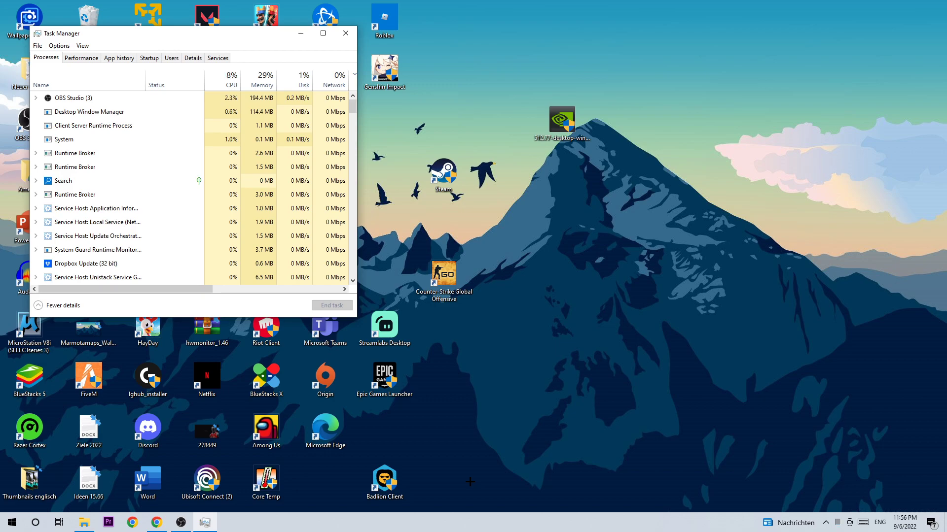
Expand Task Manager to the full process list and bring up actions for the browser subprocess
click(323, 34)
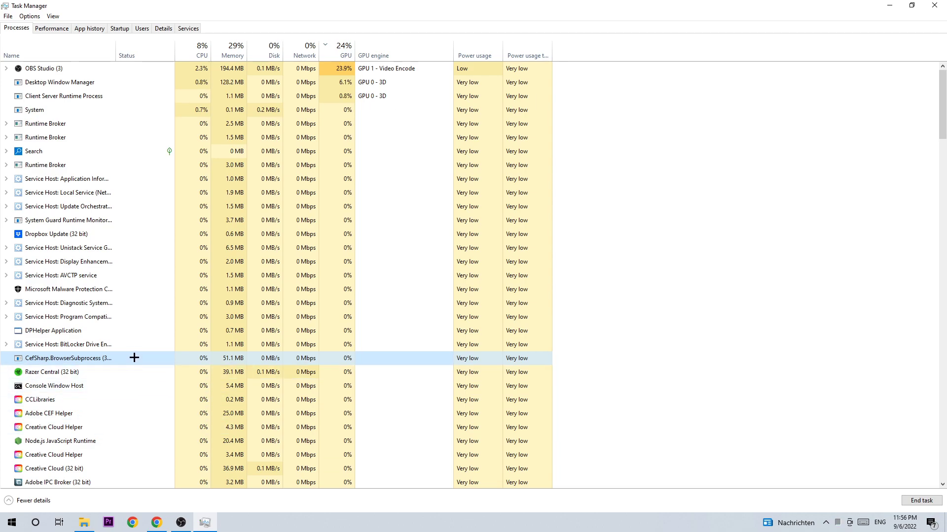
right_click(68, 358)
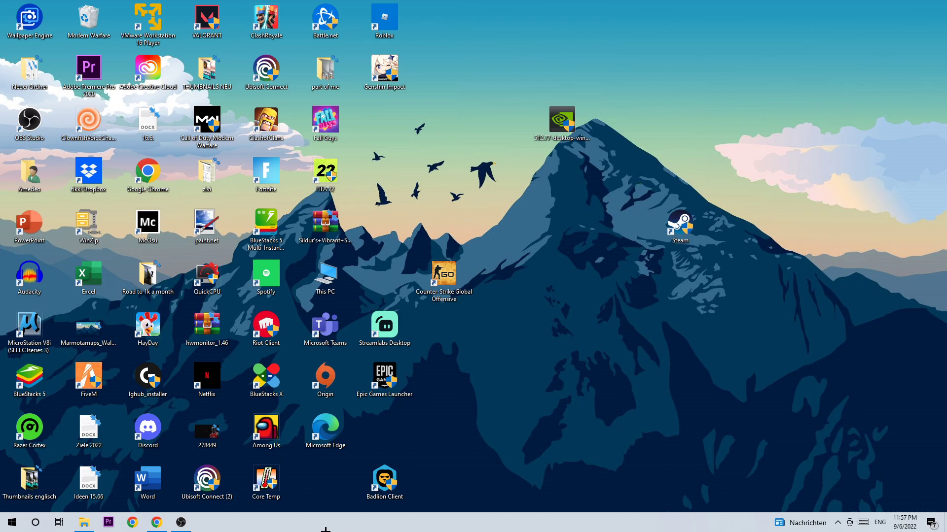
mouse_move(11, 522)
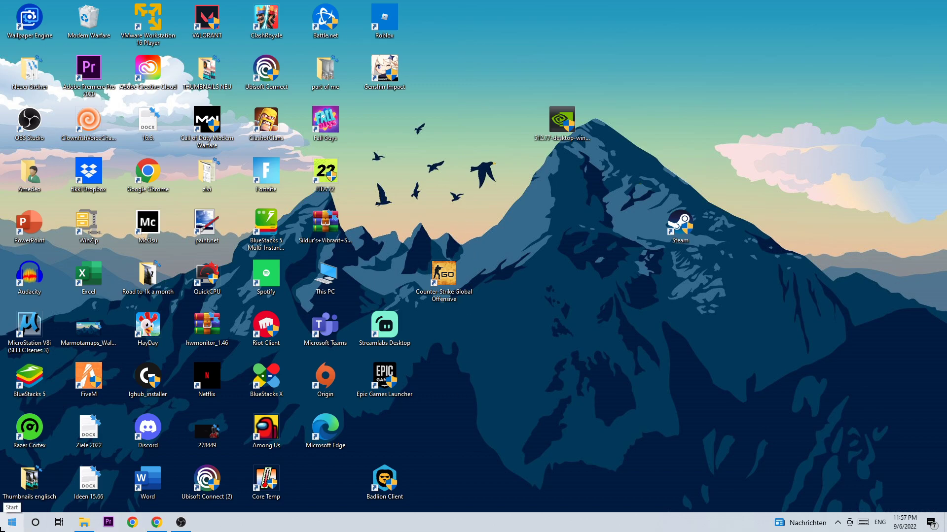
Briefly show the Start menu, then pick up the Steam desktop shortcut to move it left
click(10, 523)
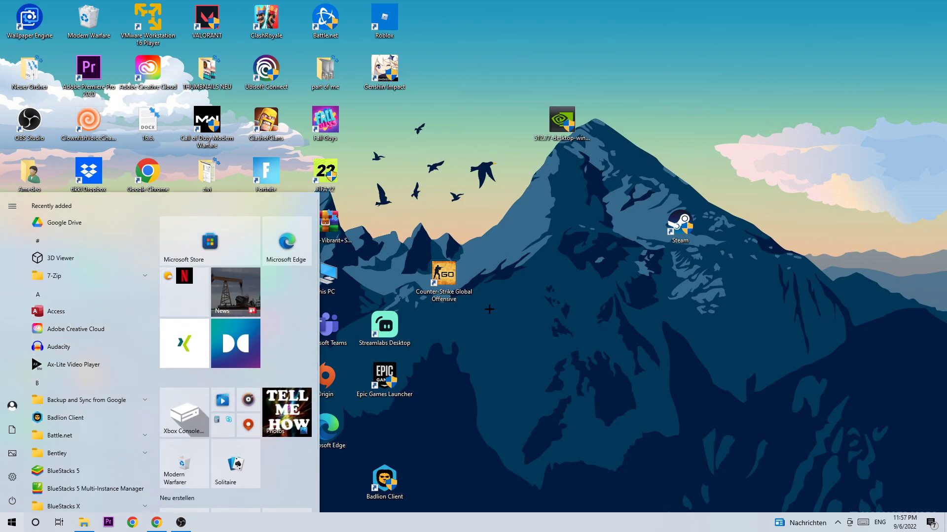
click(490, 310)
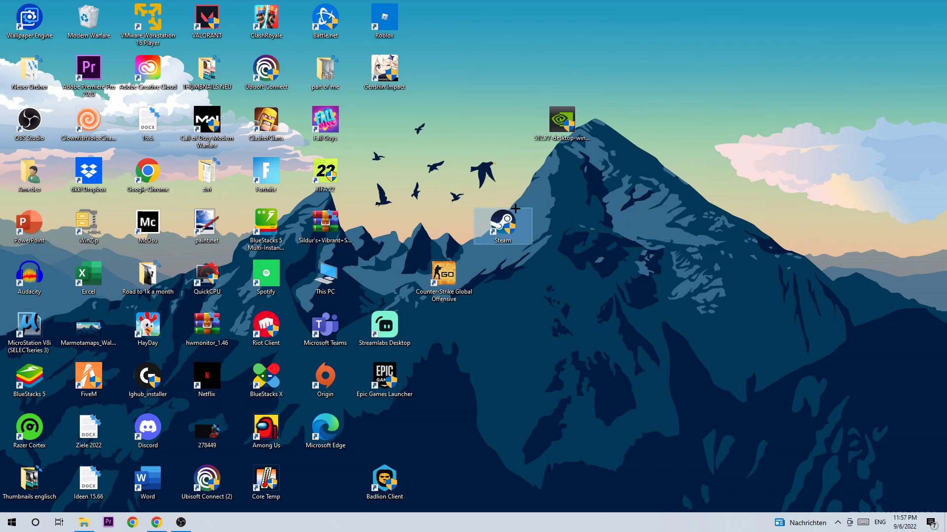
mouse_move(506, 233)
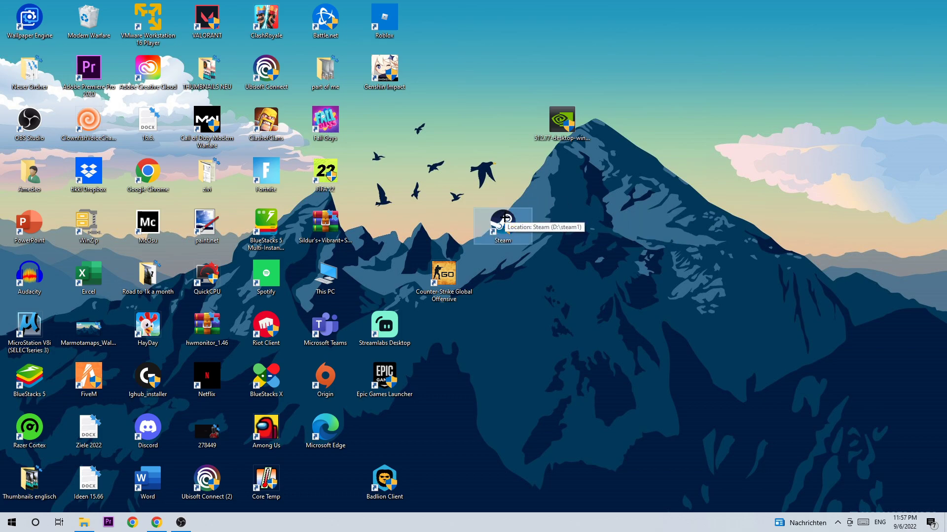
right_click(502, 227)
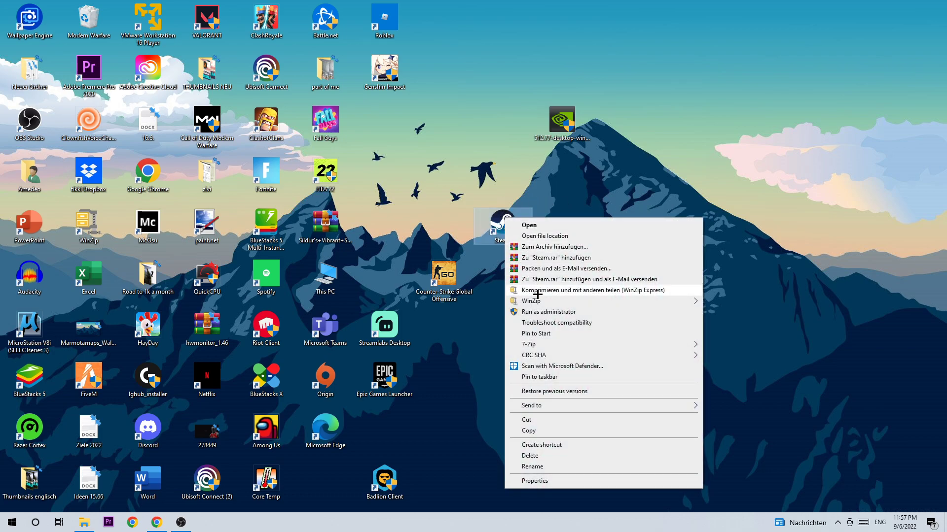
click(633, 163)
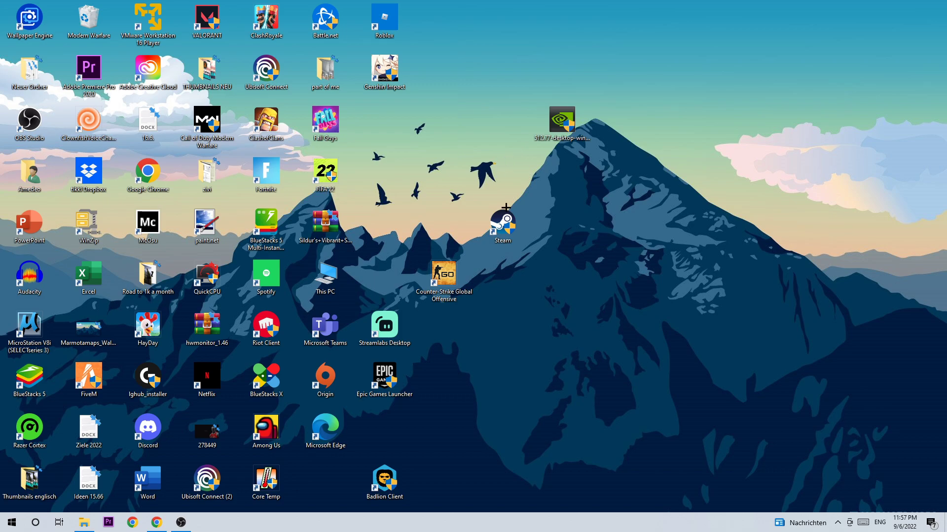
mouse_move(502, 225)
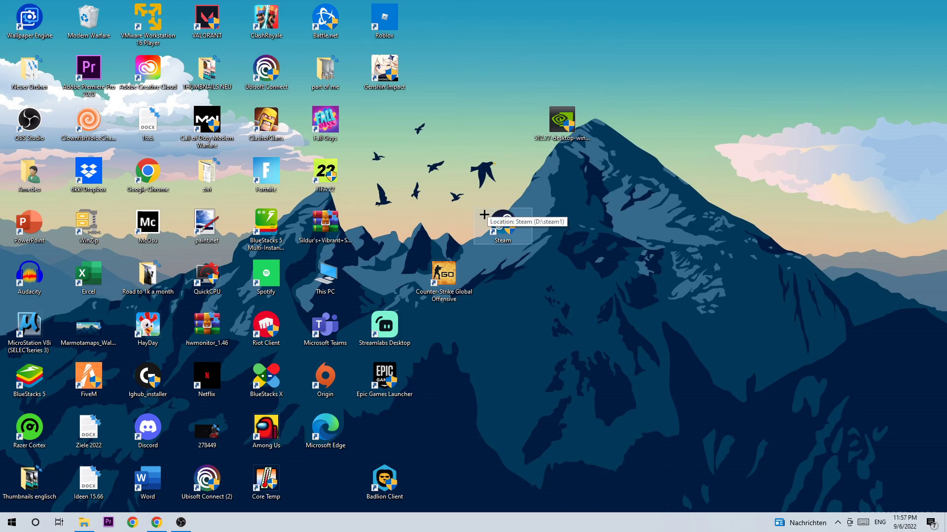
In the Steam shortcut's Properties Compatibility settings, enable Run this program as an administrator
right_click(502, 241)
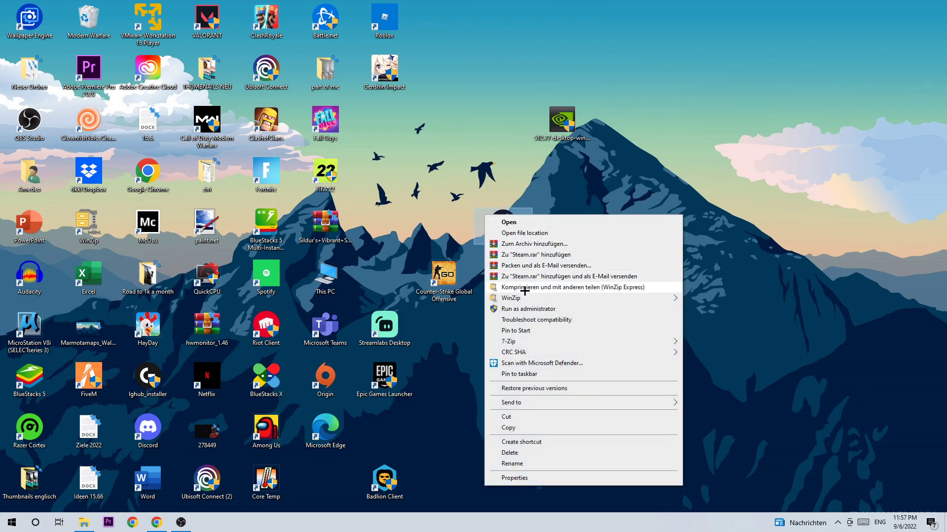
click(514, 477)
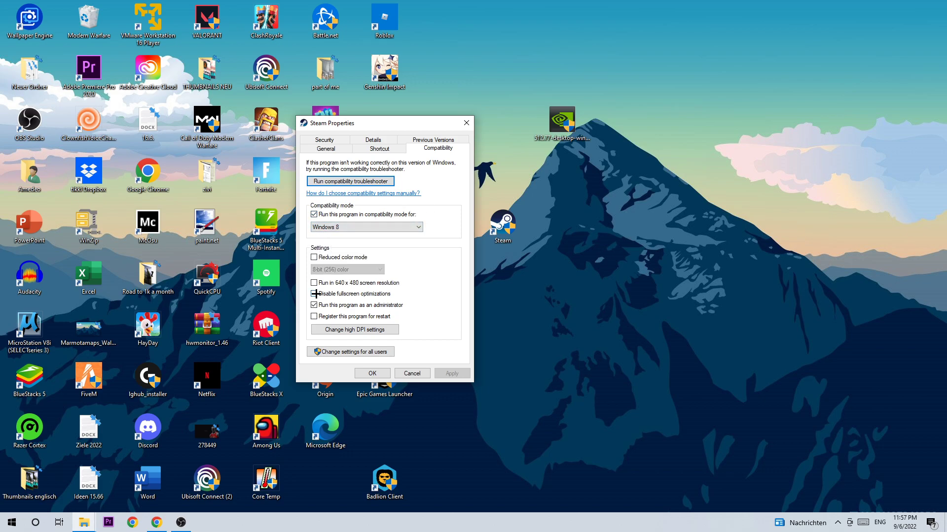
click(314, 304)
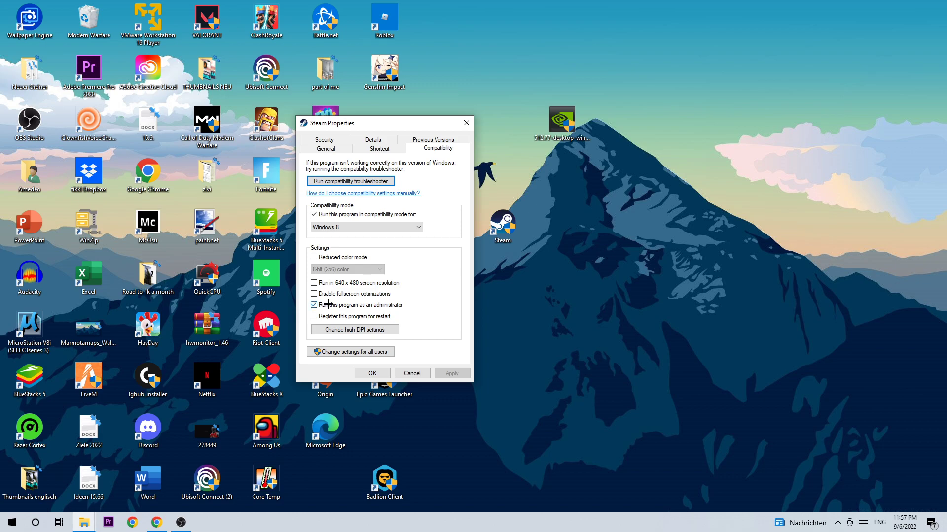